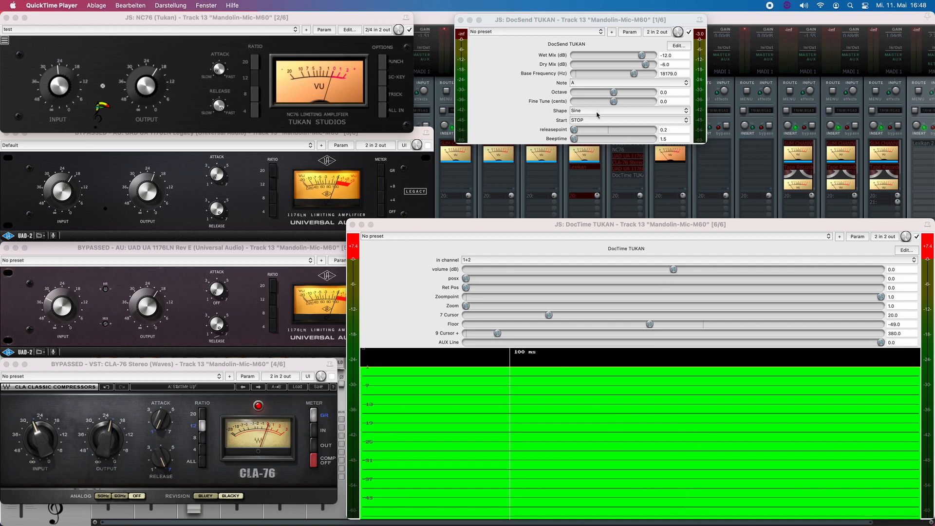
Trigger a DocSend test burst with NC76 bypassed to plot the dry stepped level.
click(441, 63)
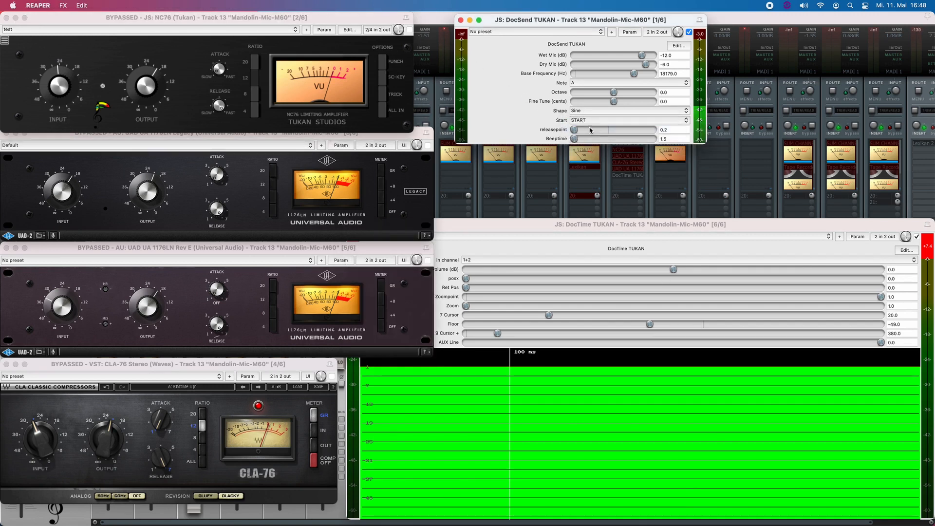
click(628, 119)
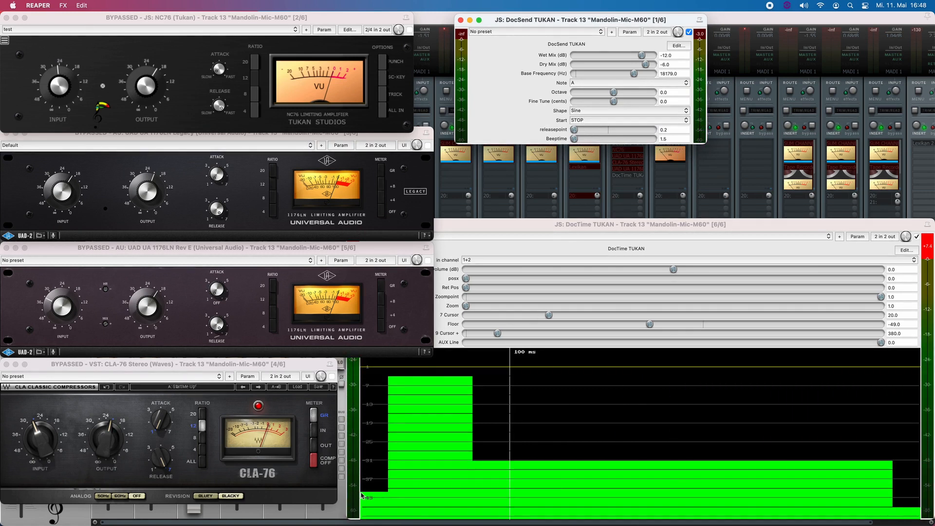
mouse_move(401, 412)
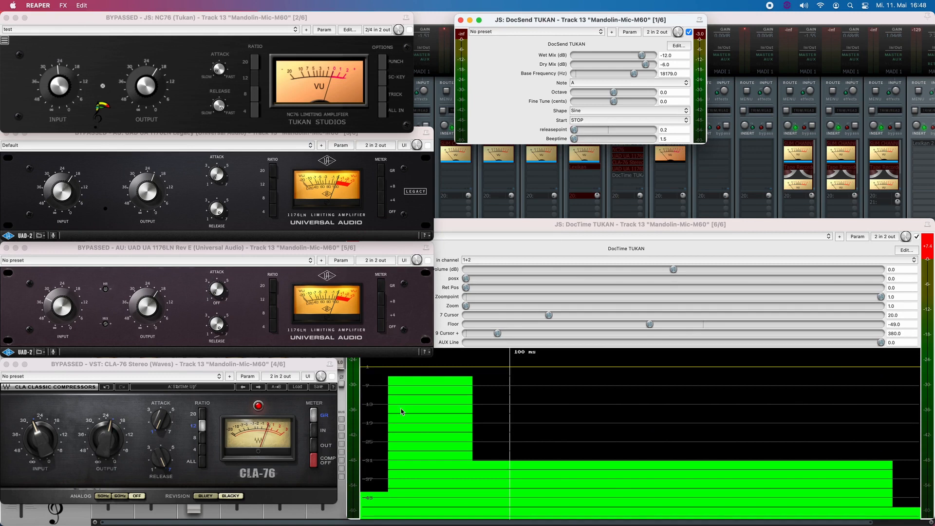
mouse_move(474, 380)
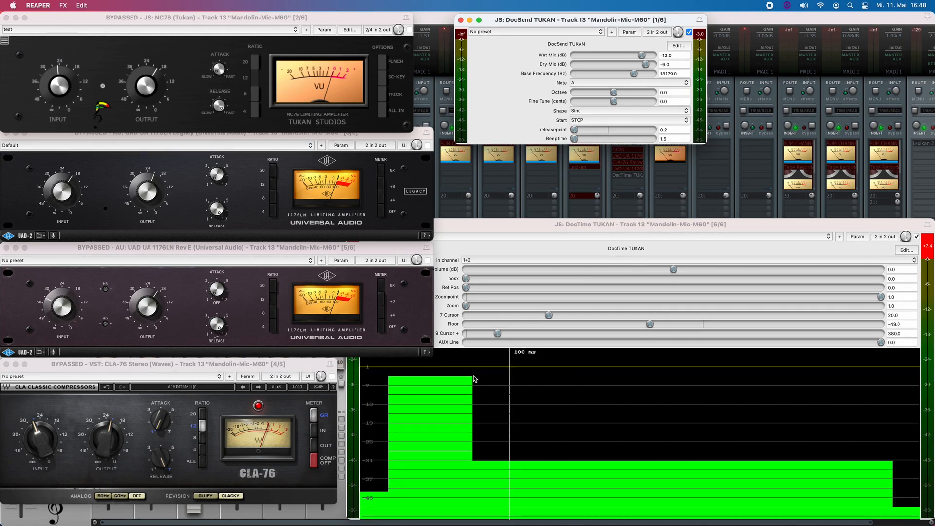
mouse_move(510, 464)
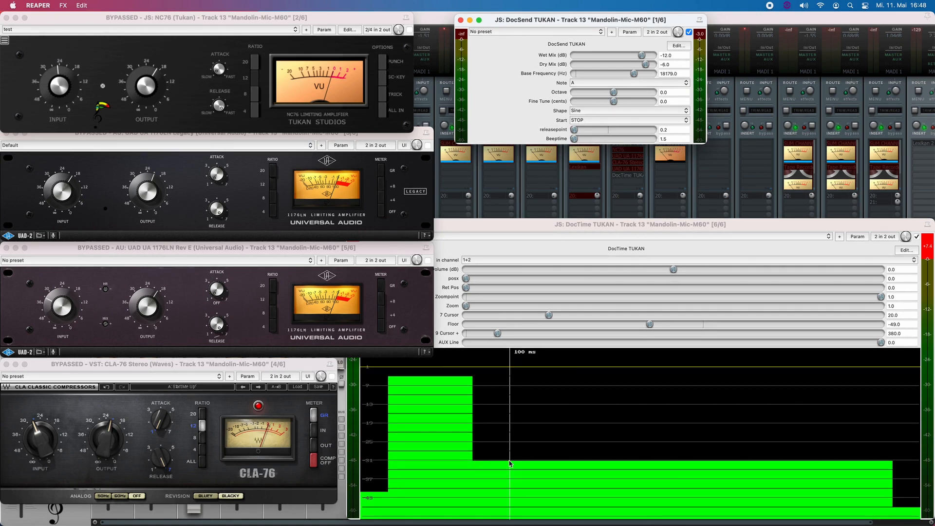
mouse_move(887, 461)
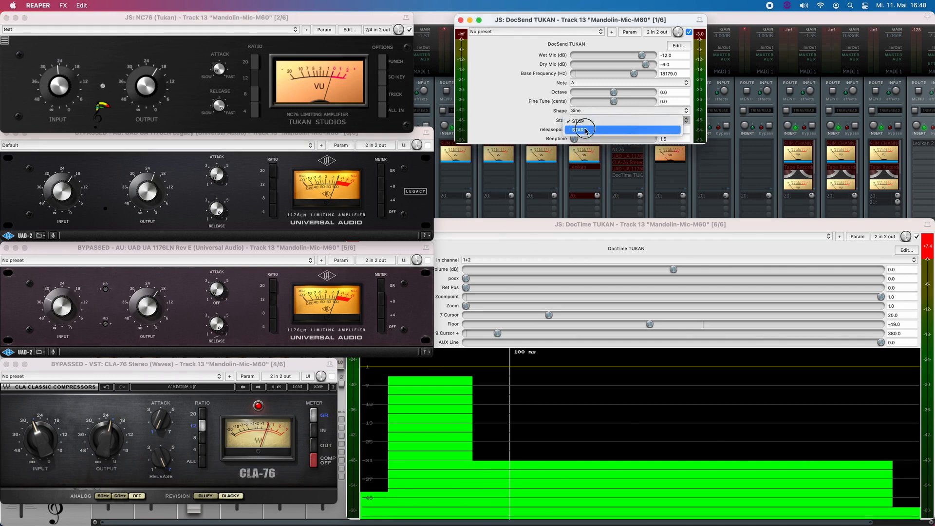
Fire a test burst through the active NC76 to capture its attack spike and gradual recovery.
click(579, 130)
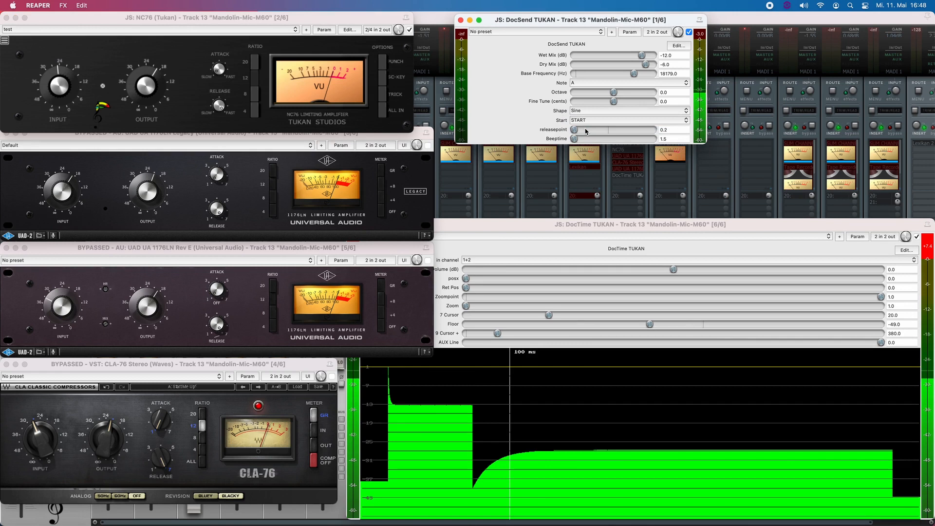
click(629, 120)
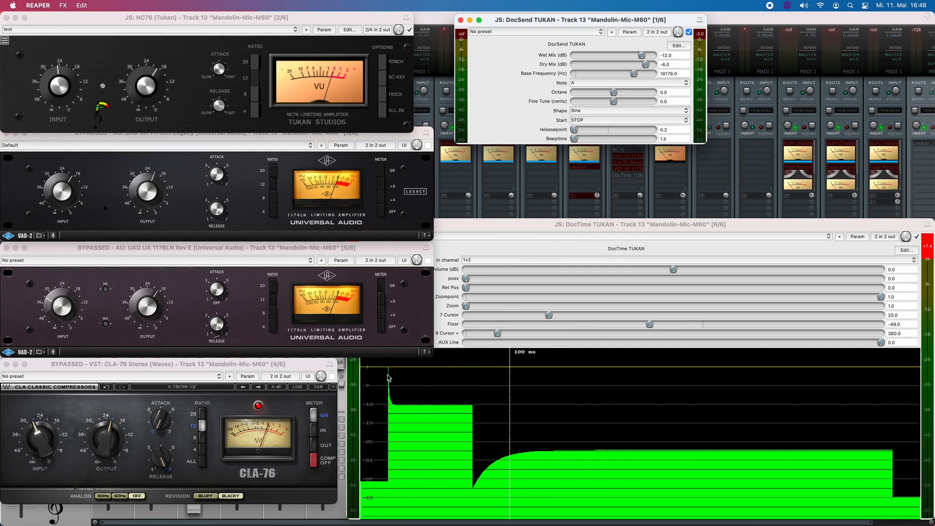
mouse_move(396, 404)
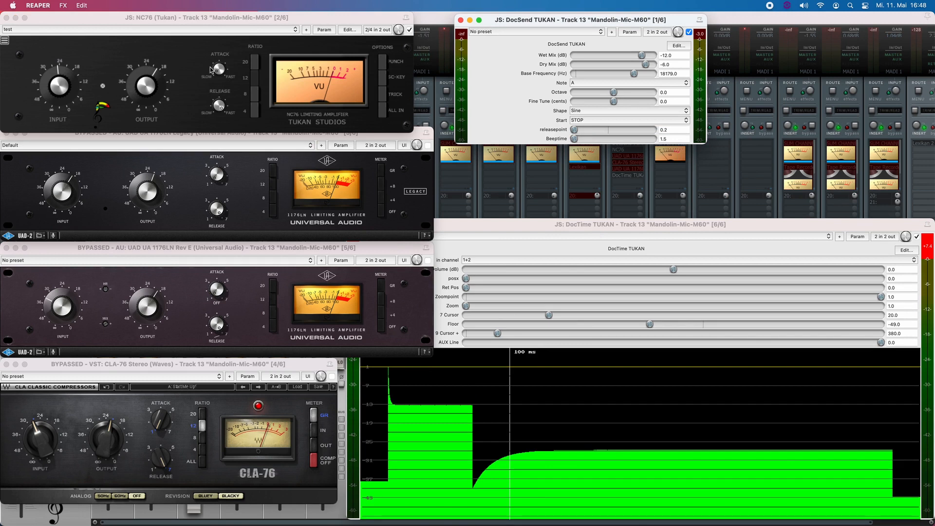
mouse_move(389, 372)
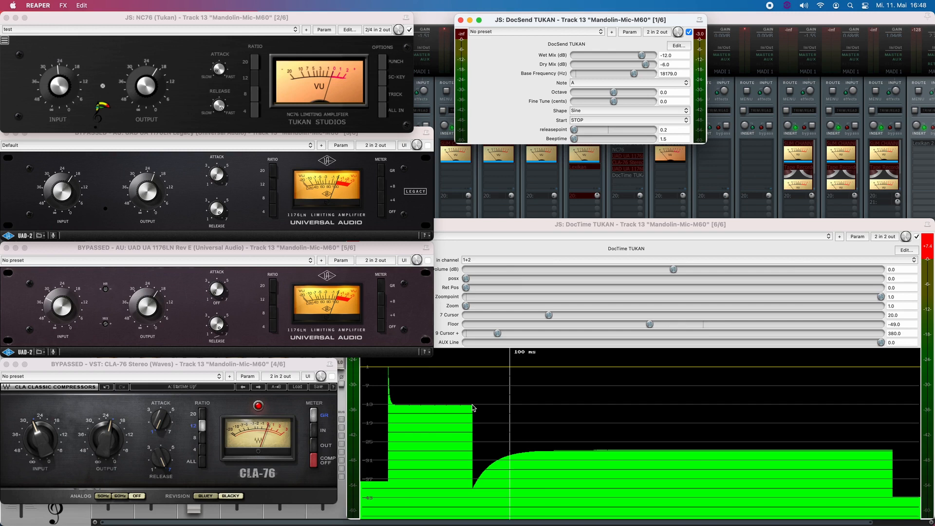
mouse_move(474, 489)
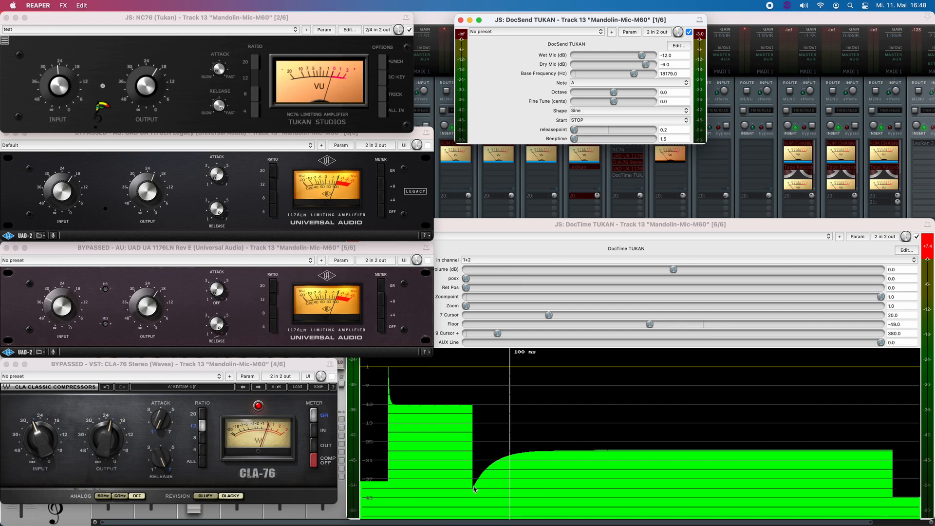
mouse_move(579, 451)
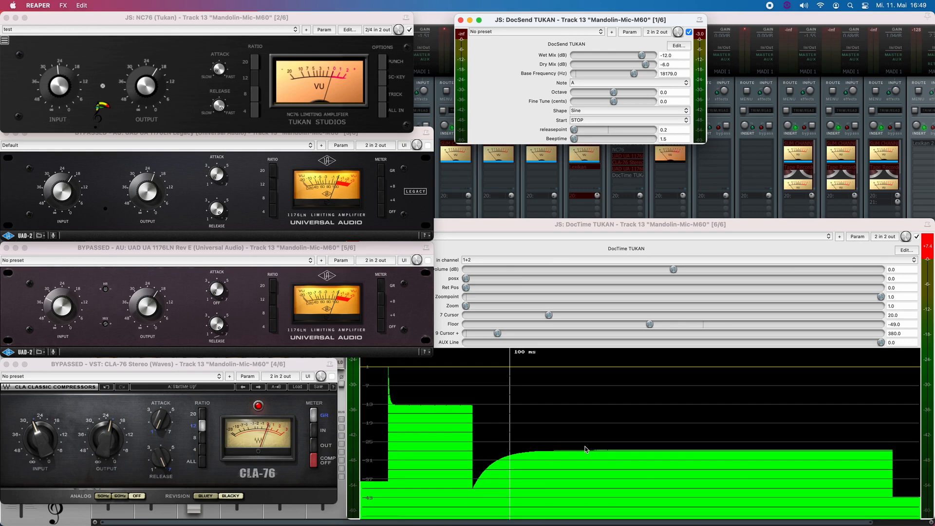
mouse_move(486, 407)
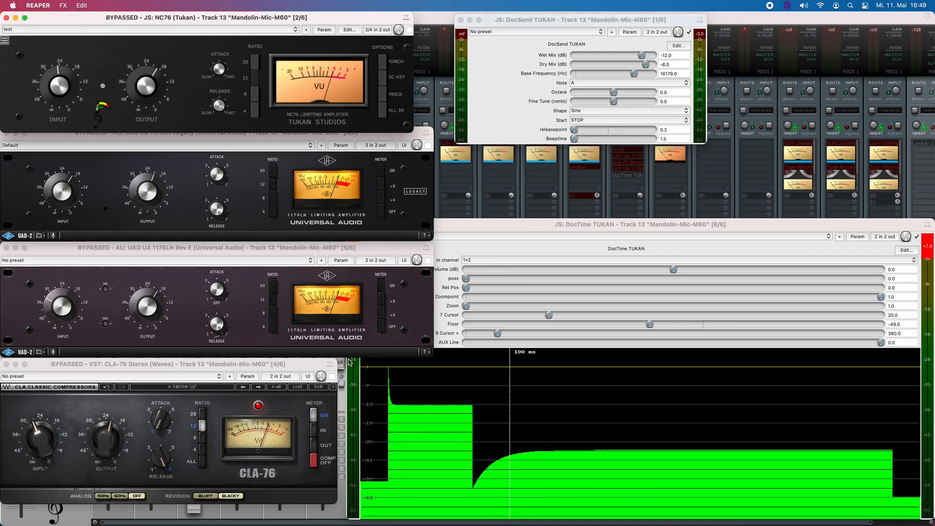
Enable the CLA-76 and fire repeated test bursts to plot its slow release recovery.
click(331, 375)
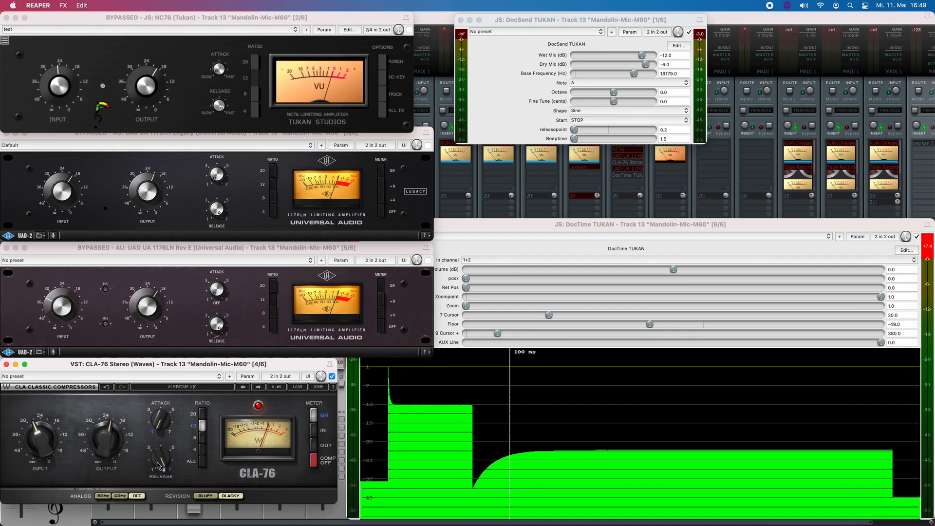
mouse_move(171, 424)
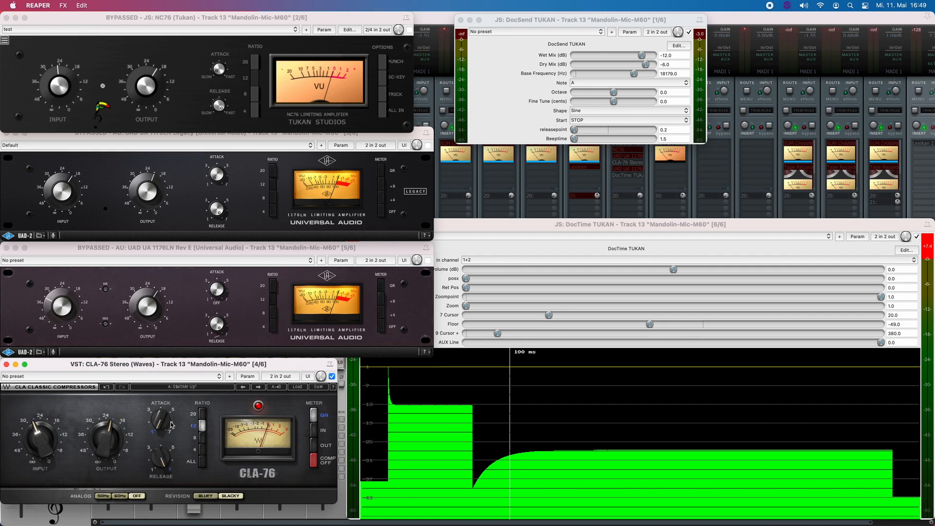
mouse_move(588, 157)
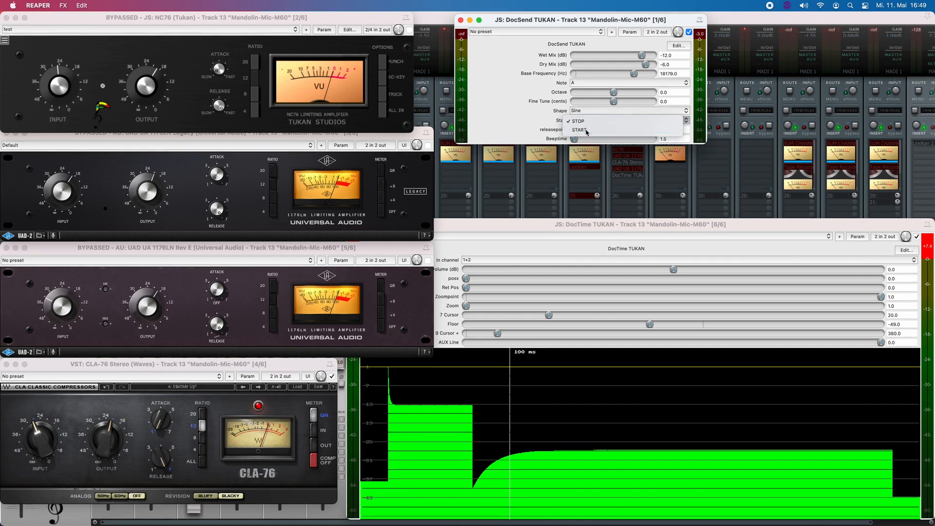
click(577, 121)
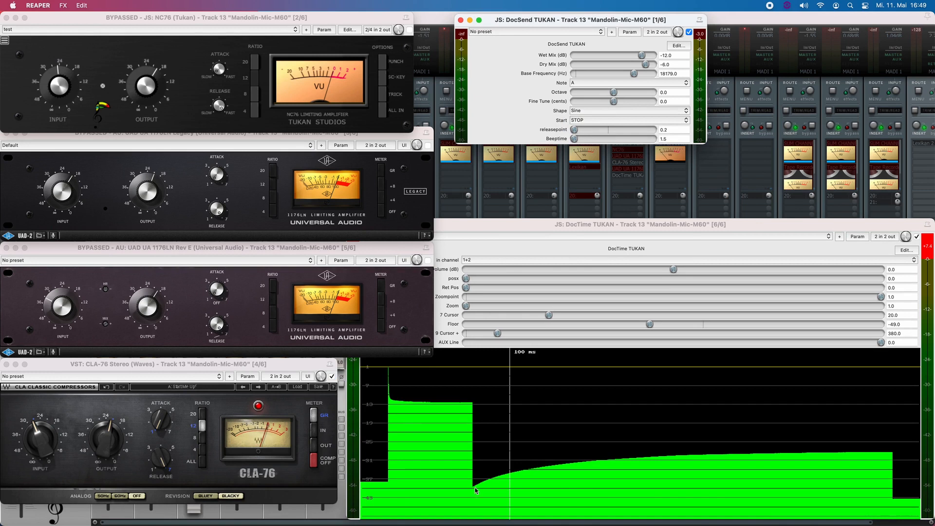
mouse_move(704, 456)
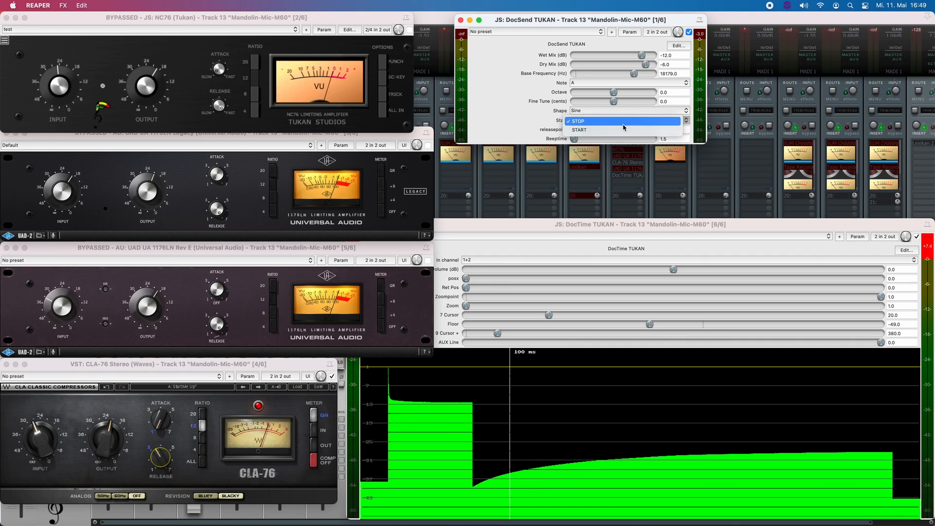
click(579, 130)
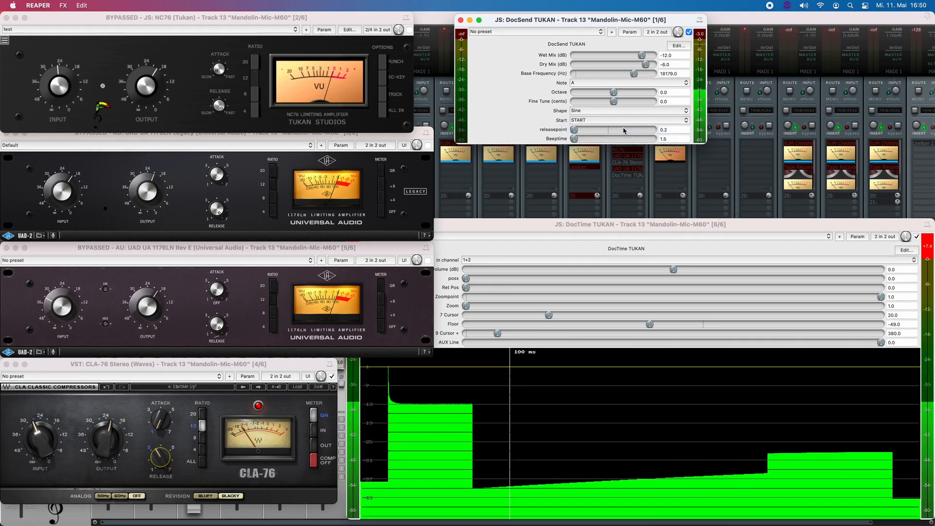
click(627, 119)
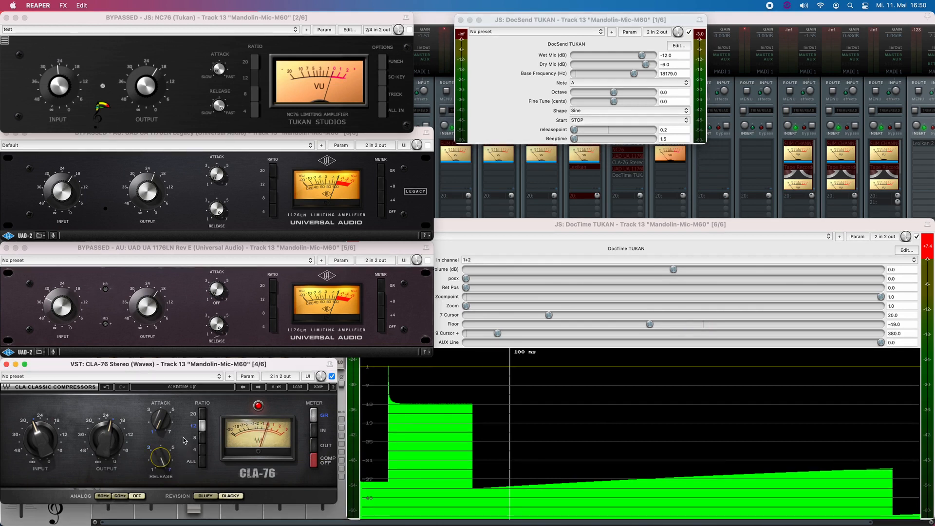
mouse_move(213, 406)
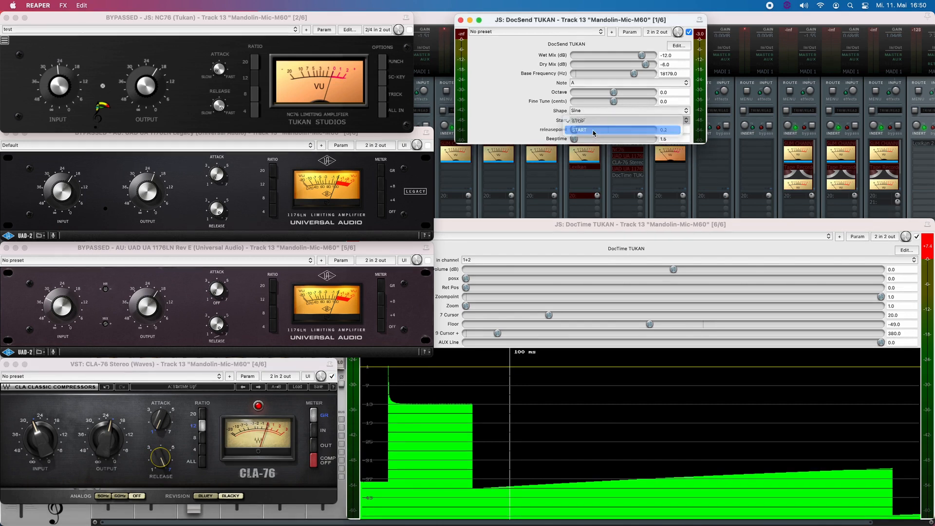
click(596, 120)
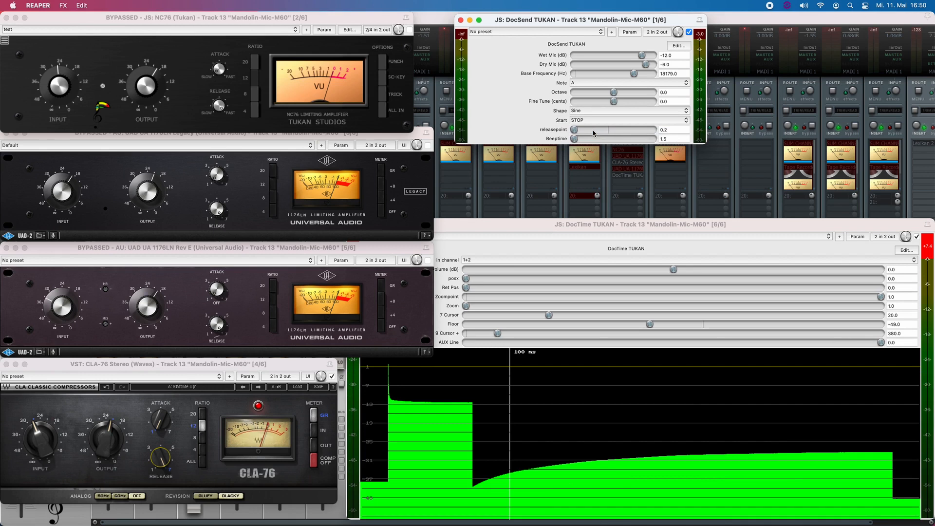
mouse_move(329, 305)
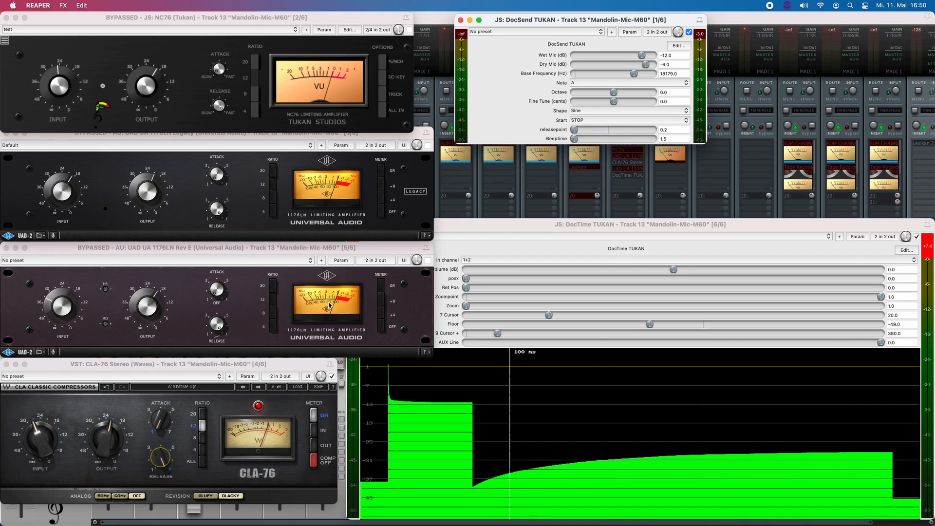
Swap from CLA-76 to NC76 and trigger a burst showing its quicker, levelling recovery.
click(331, 376)
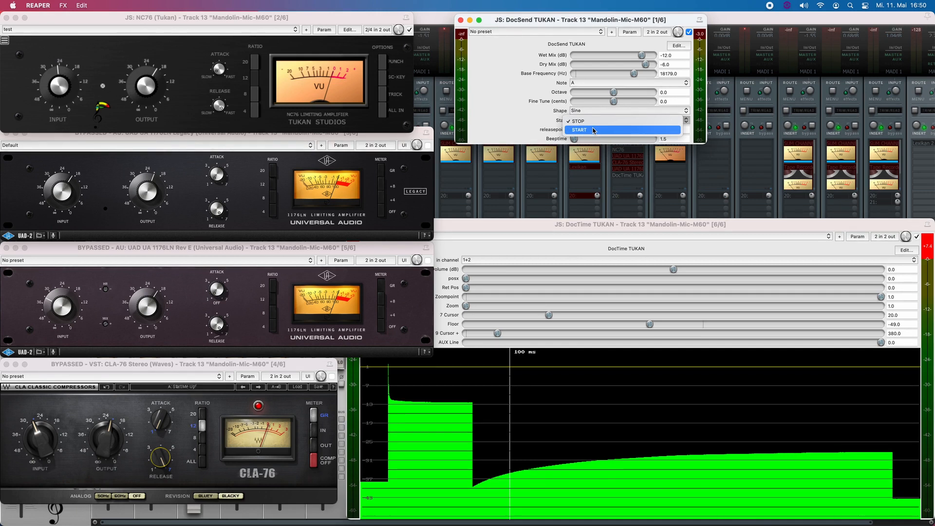
click(578, 130)
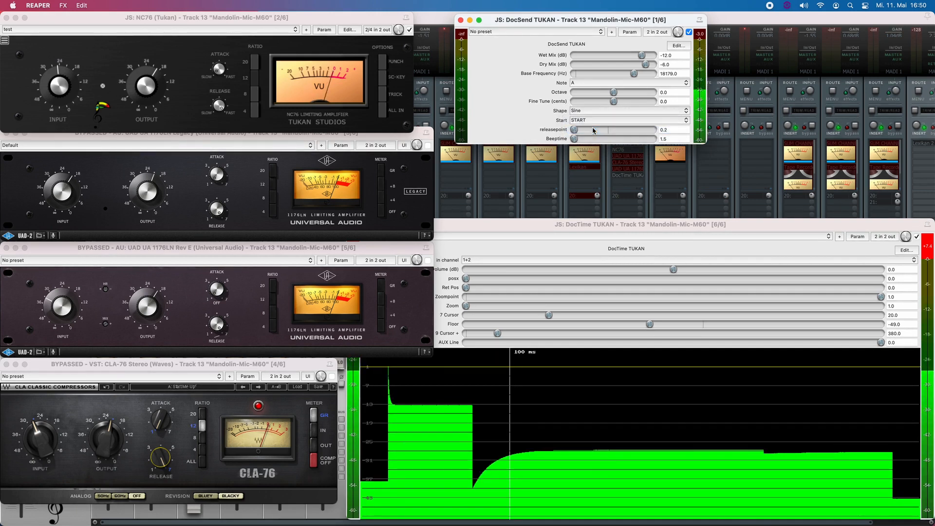
click(626, 120)
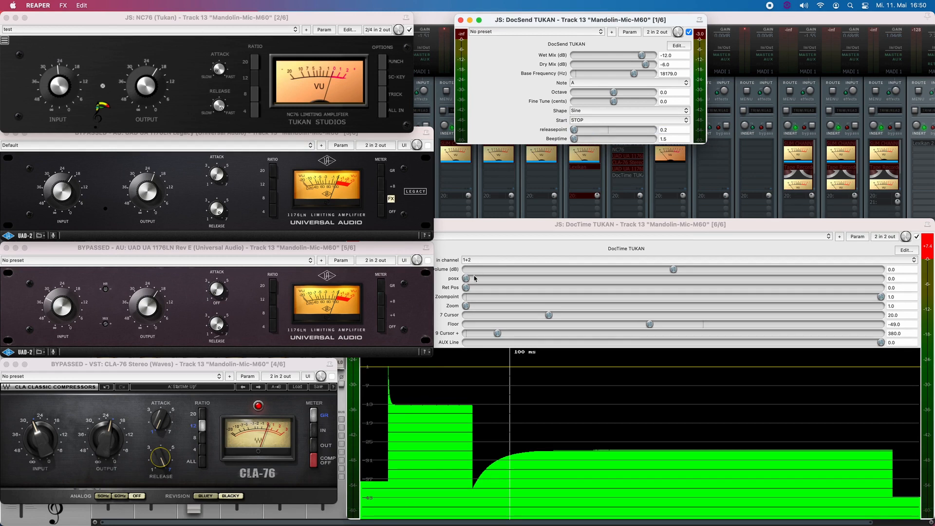
mouse_move(534, 450)
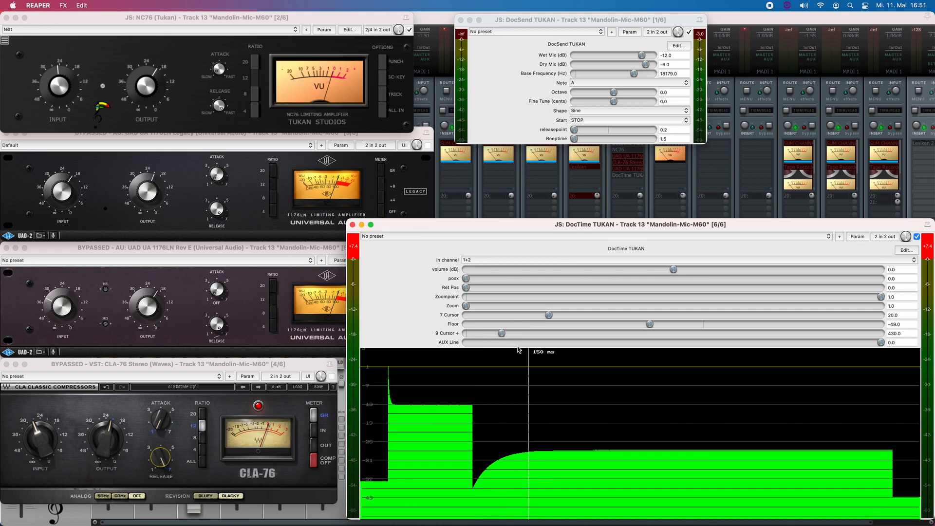
mouse_move(422, 206)
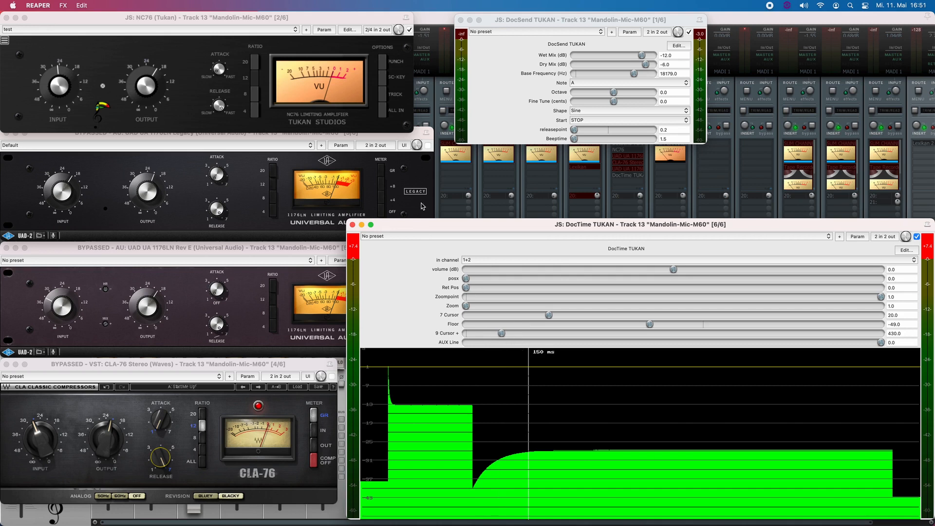
mouse_move(402, 42)
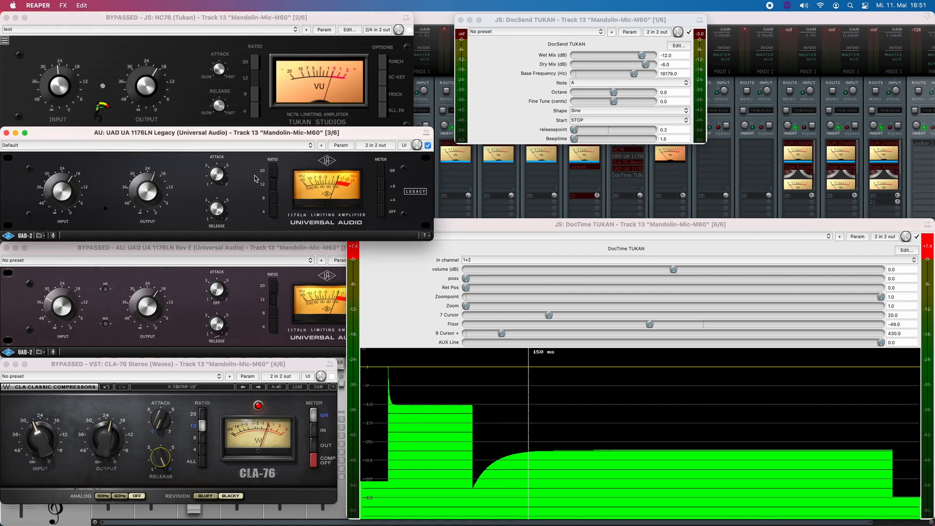
mouse_move(215, 220)
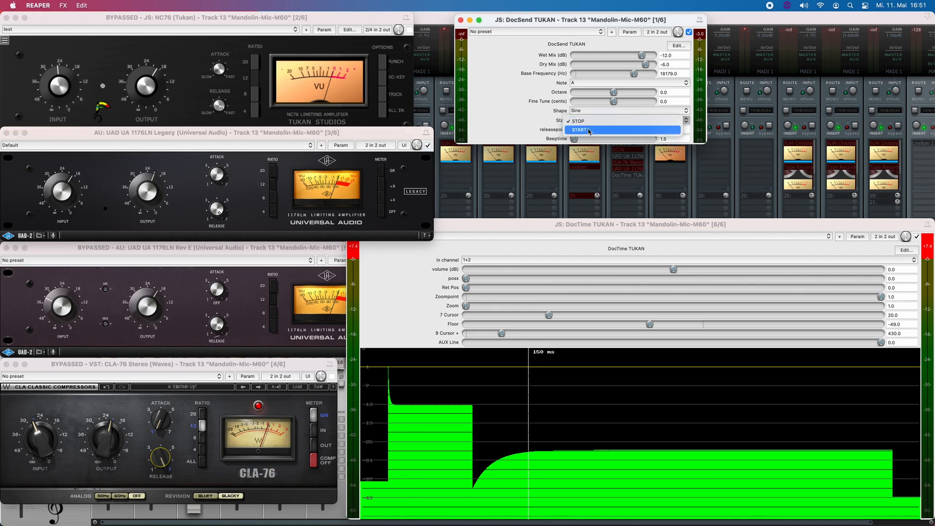
Trigger a test burst through the UAD 1176LN Legacy to plot its steeper initial recovery.
click(576, 130)
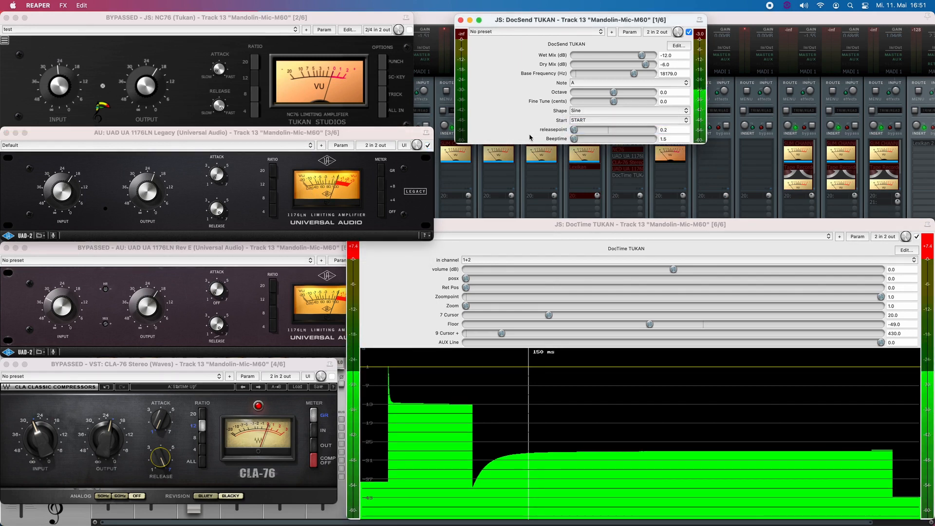
click(628, 120)
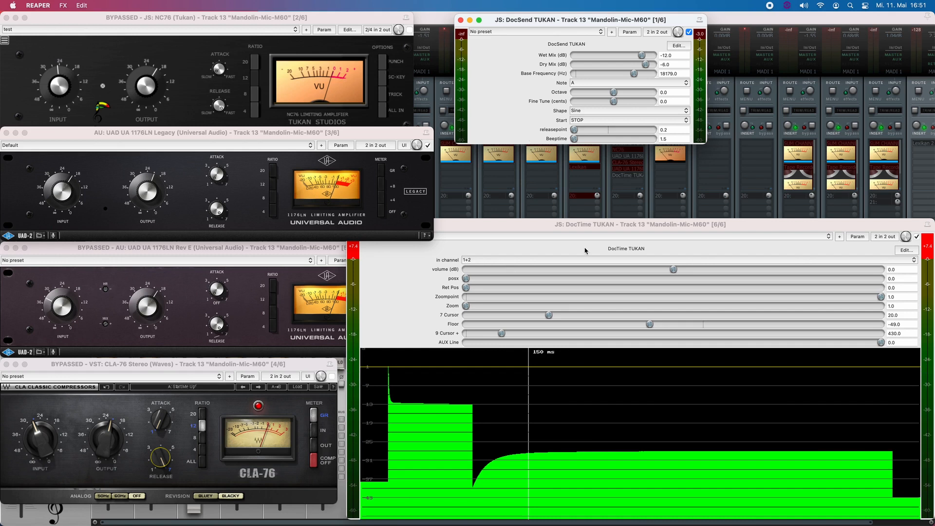
mouse_move(545, 426)
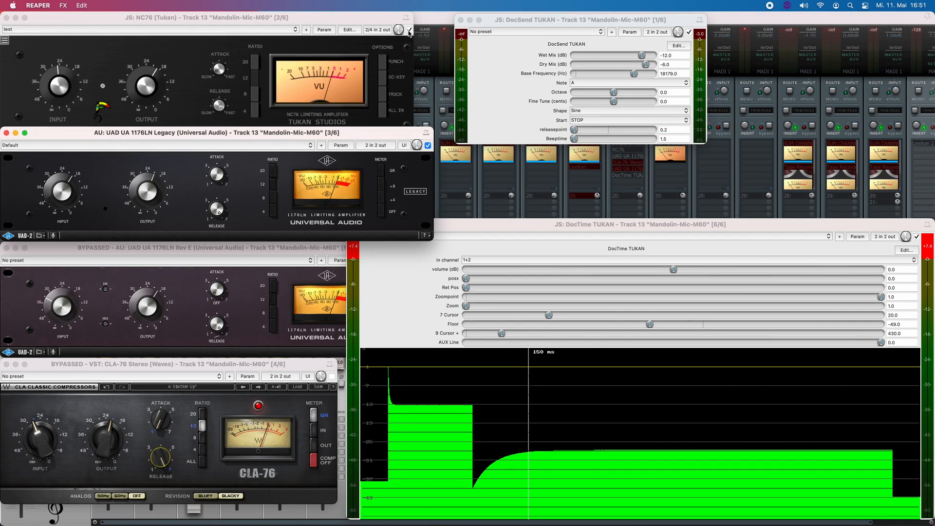
Switch to the 1176LN Rev E and trigger a test burst to plot its release trace.
click(426, 145)
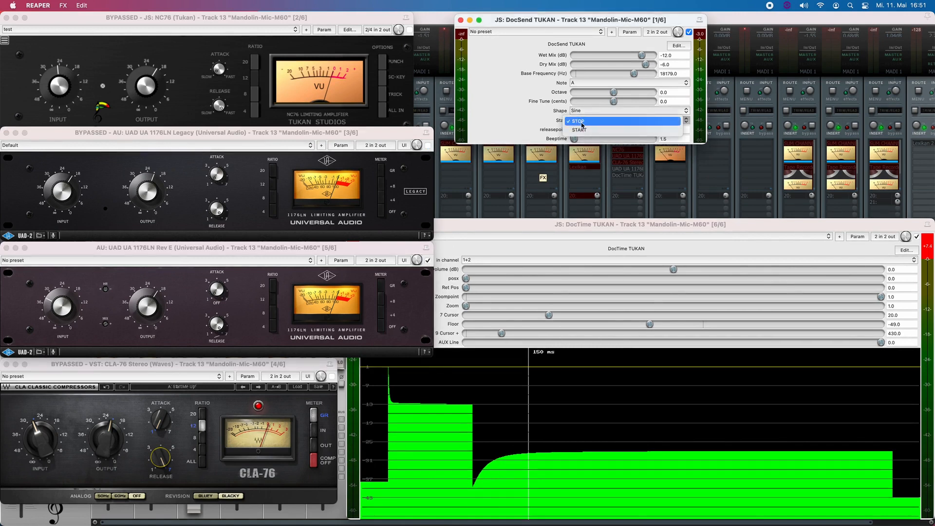
click(578, 130)
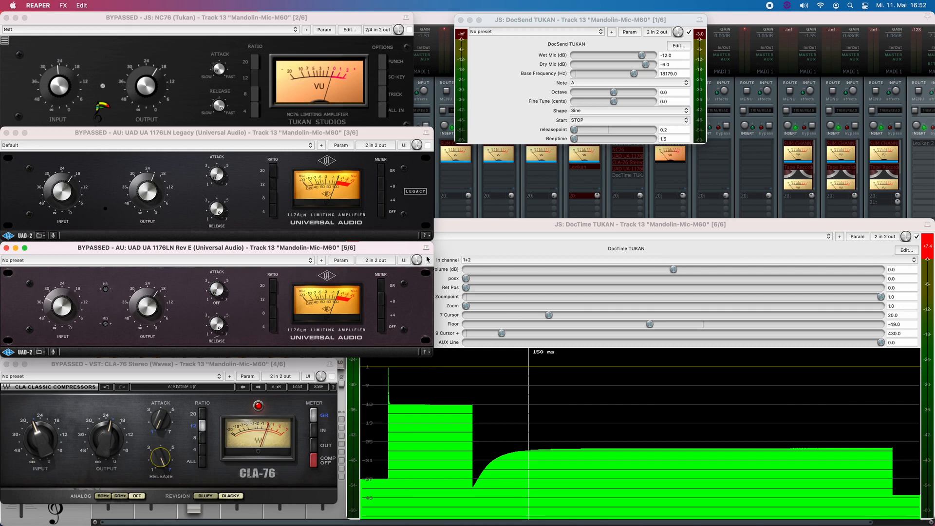
mouse_move(148, 99)
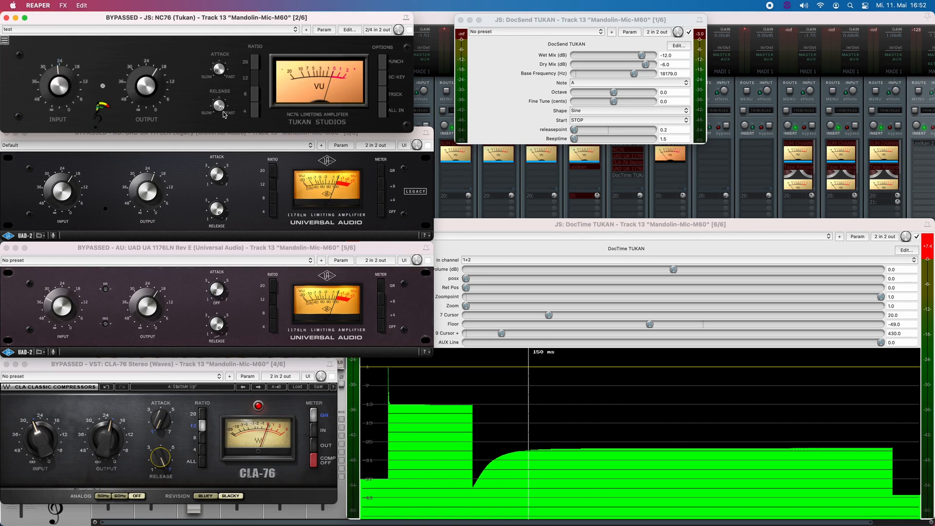
mouse_move(226, 117)
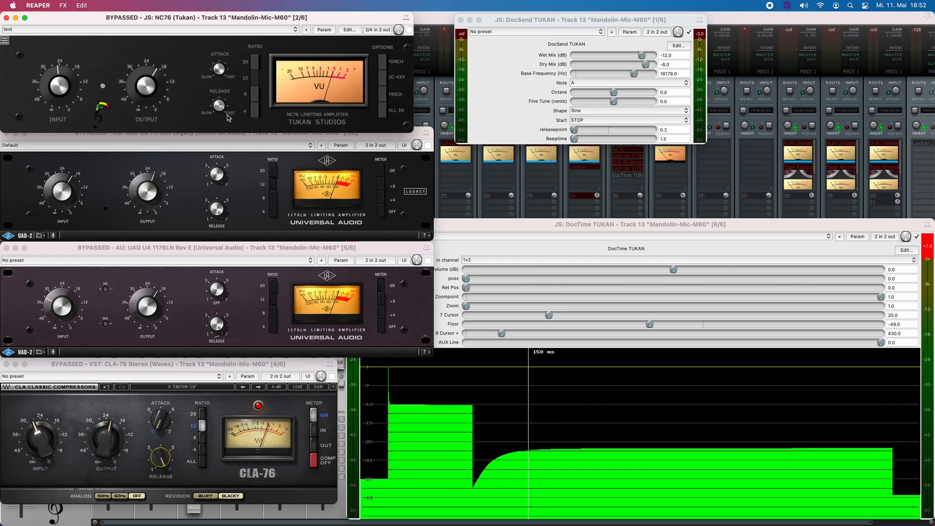
mouse_move(409, 35)
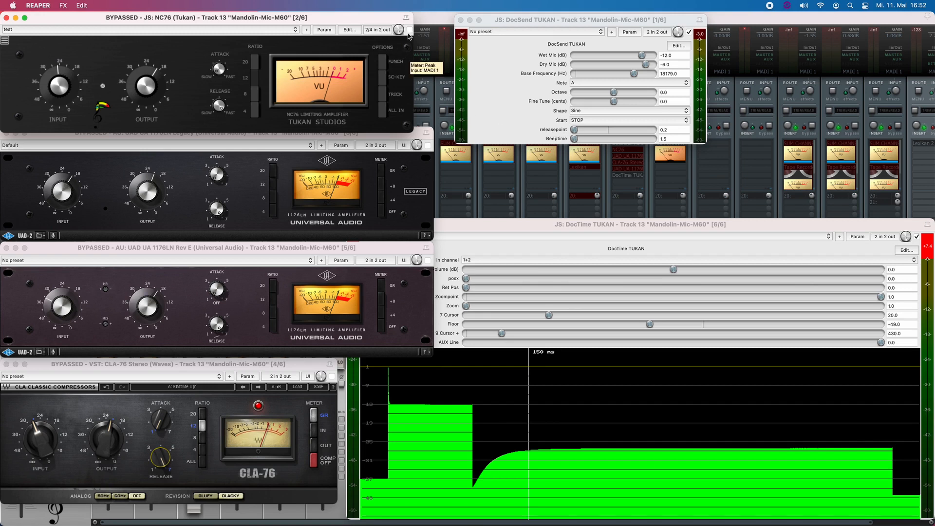
Re-enable the fast-release NC76 and trigger a burst showing quick level recovery.
click(626, 120)
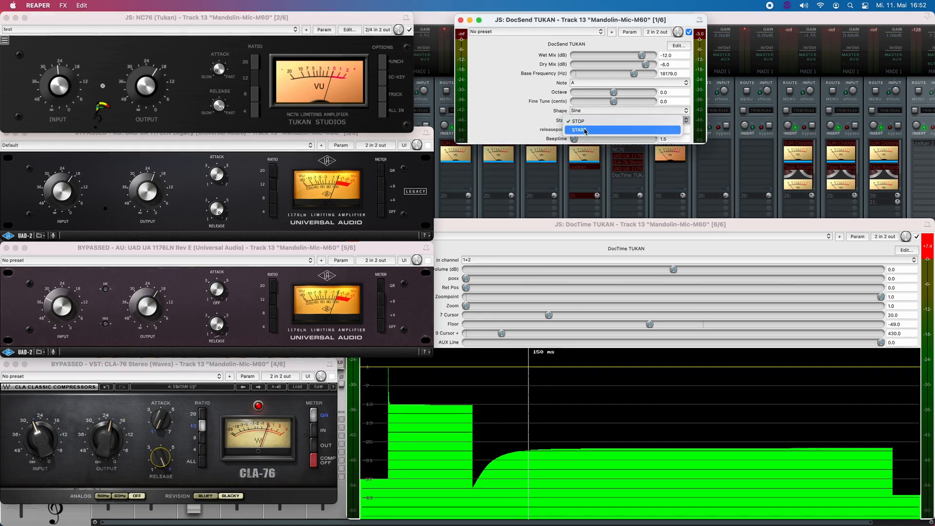
click(578, 130)
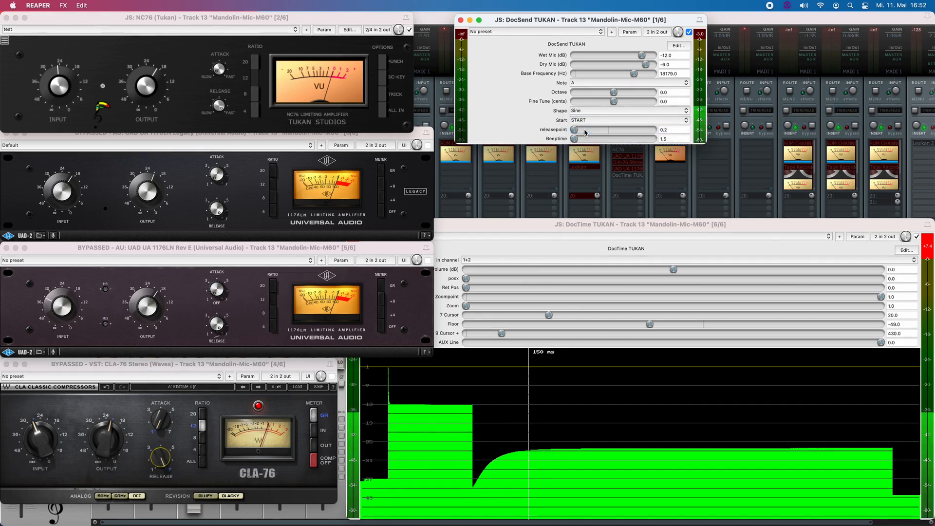
click(627, 120)
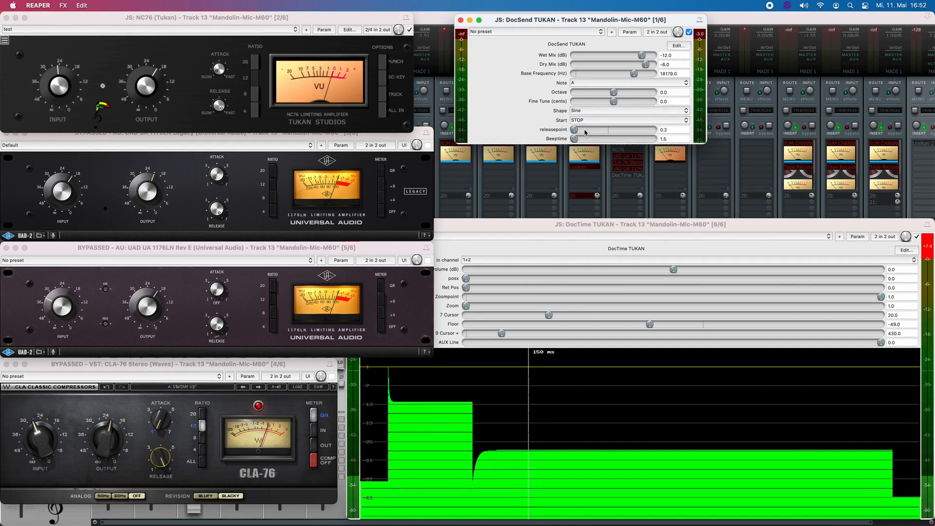
mouse_move(642, 323)
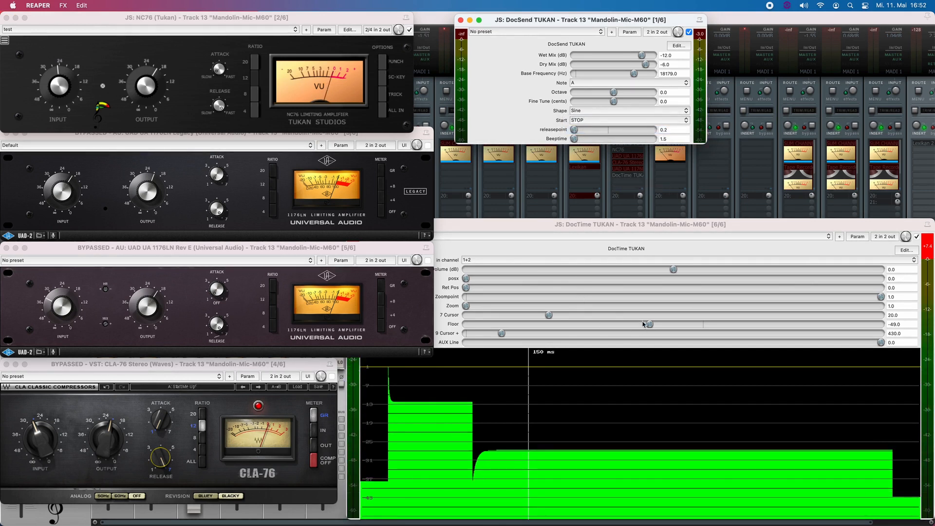